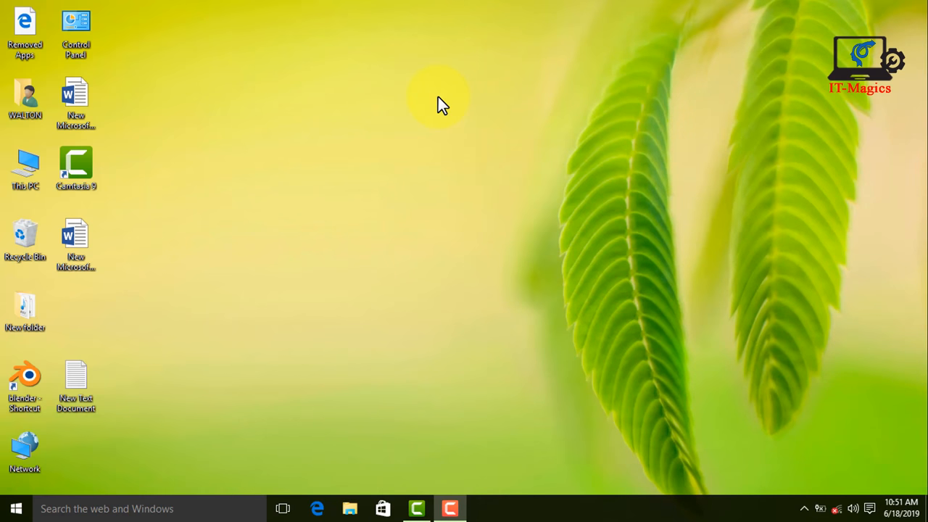
pyautogui.moveTo(283, 282)
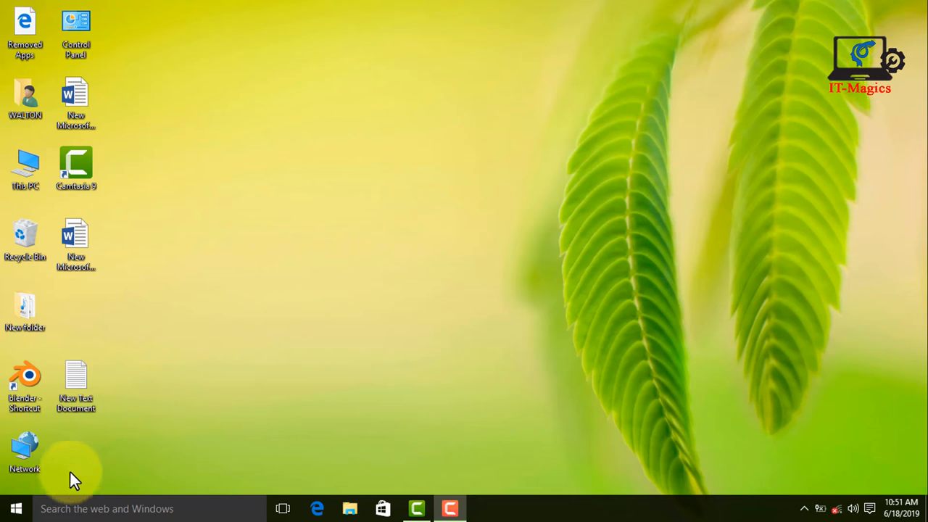
# Open the Win+X power user menu from the Start button
pyautogui.rightClick(16, 508)
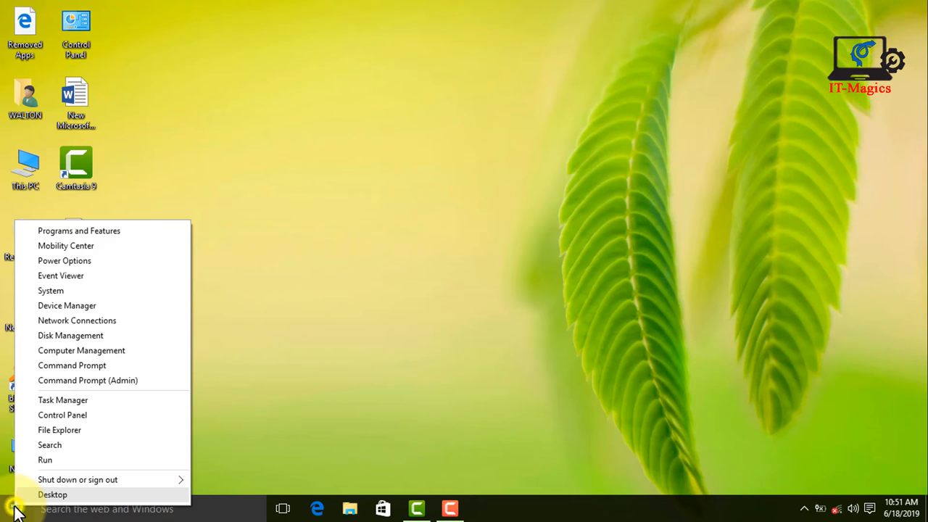
pyautogui.moveTo(89, 315)
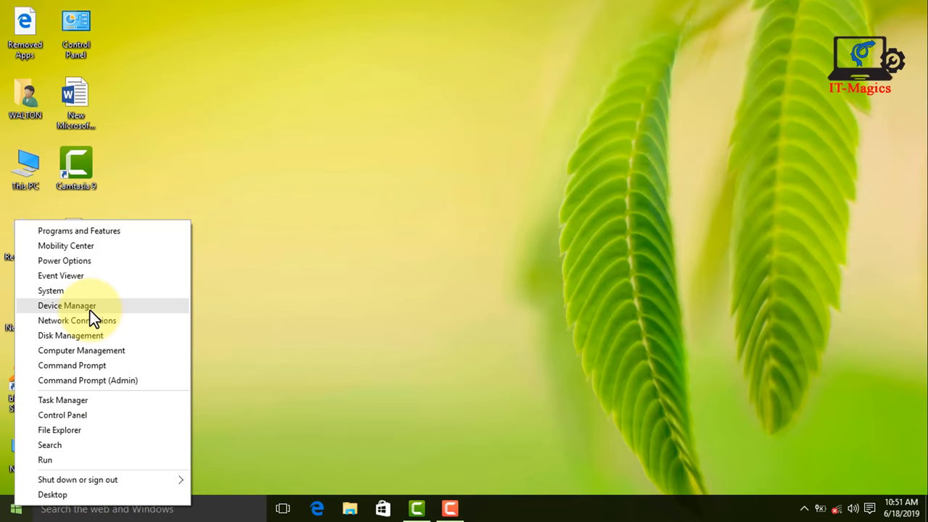
# Open Device Manager, collapse Mice, expand Keyboards and select Standard PS/2 Keyboard
pyautogui.click(67, 305)
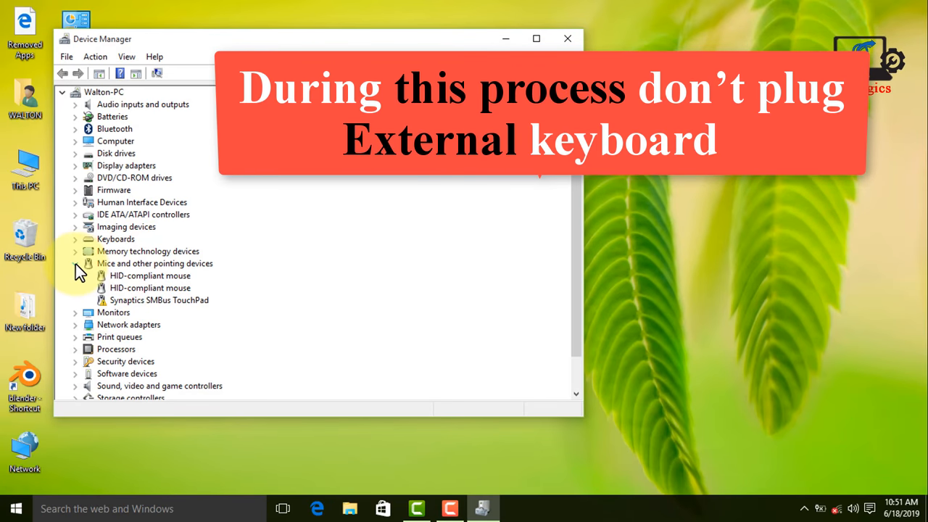
pyautogui.click(75, 263)
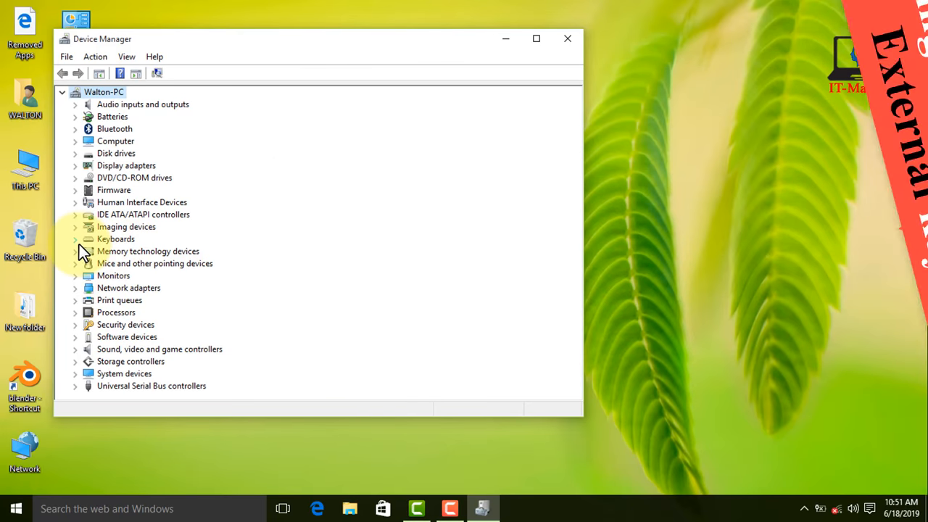
pyautogui.moveTo(187, 207)
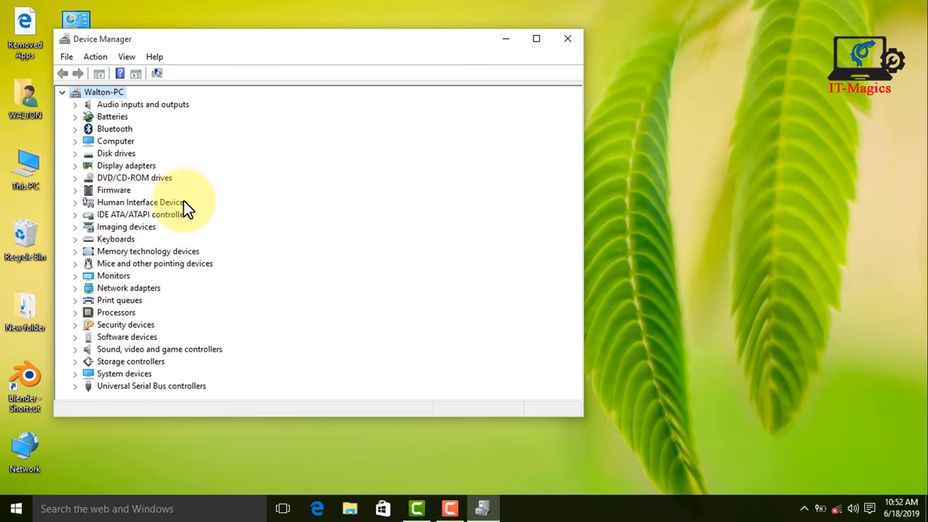
pyautogui.moveTo(79, 239)
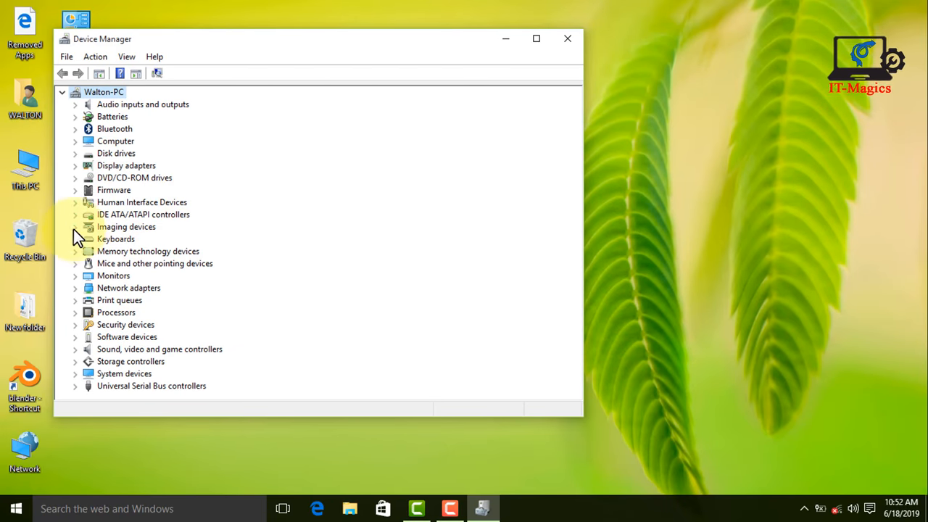
pyautogui.moveTo(85, 249)
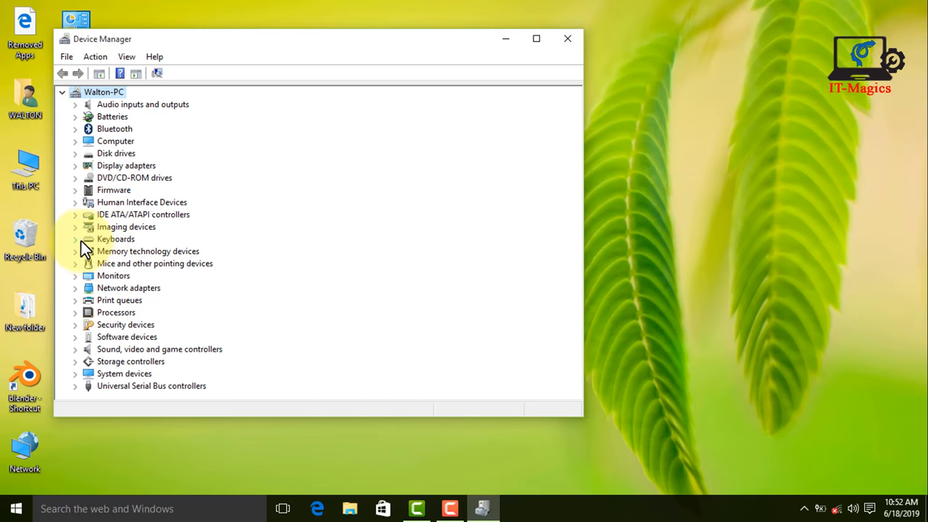
pyautogui.click(536, 38)
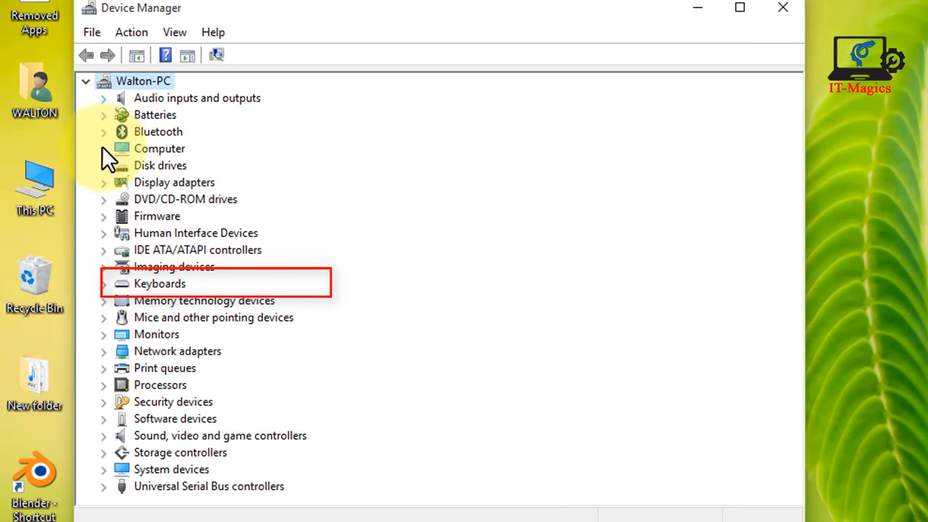
pyautogui.moveTo(171, 283)
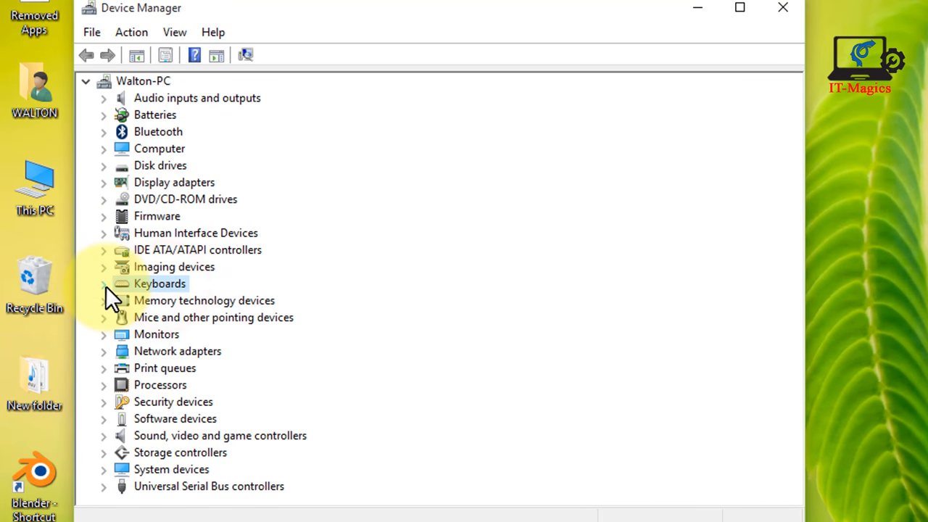
pyautogui.click(104, 284)
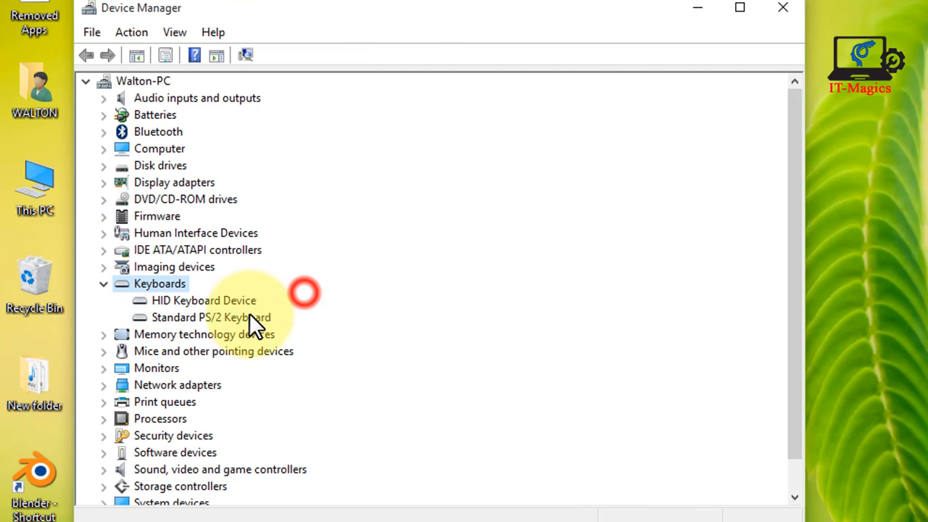
pyautogui.click(204, 300)
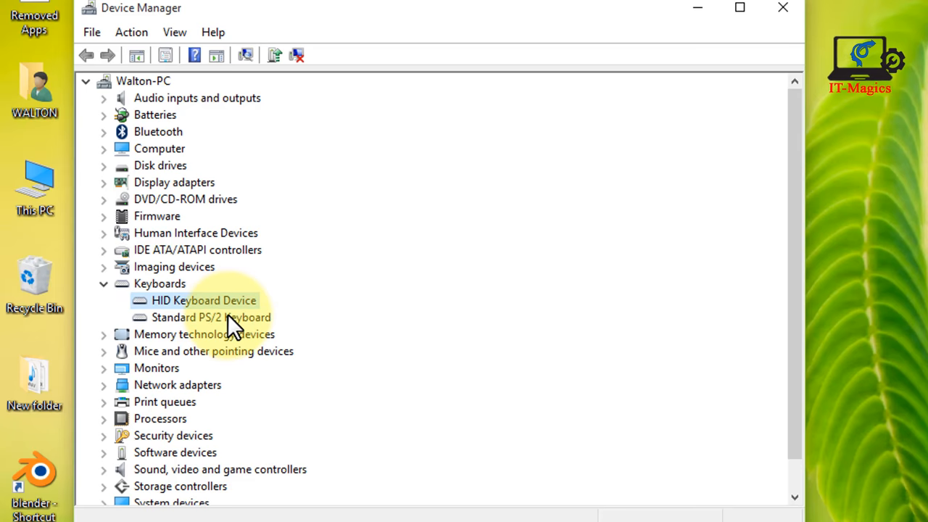
pyautogui.click(211, 317)
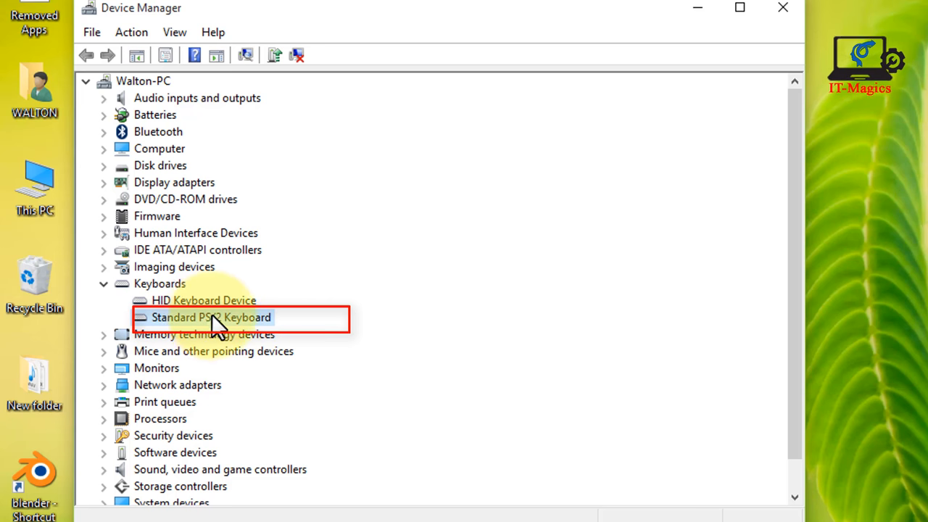
# Update the Standard PS/2 Keyboard driver by browsing this computer for driver software
pyautogui.rightClick(210, 317)
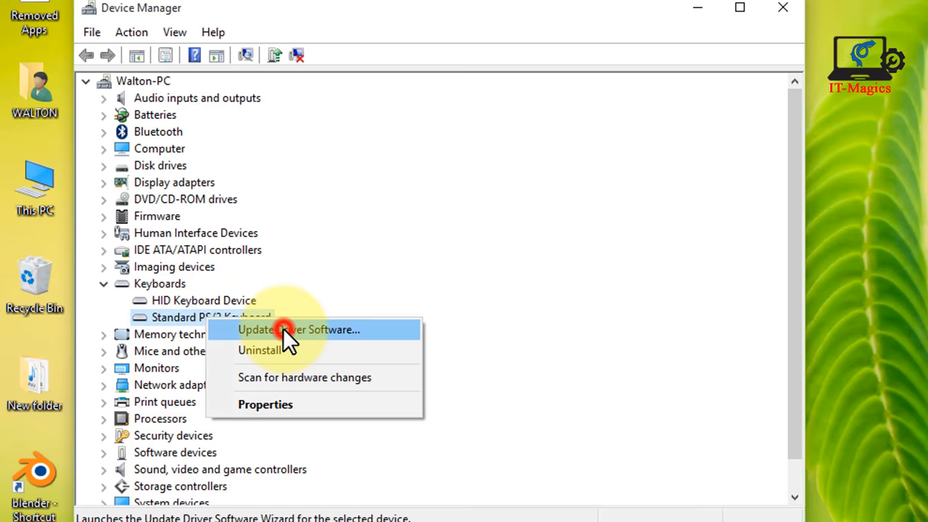
pyautogui.click(298, 329)
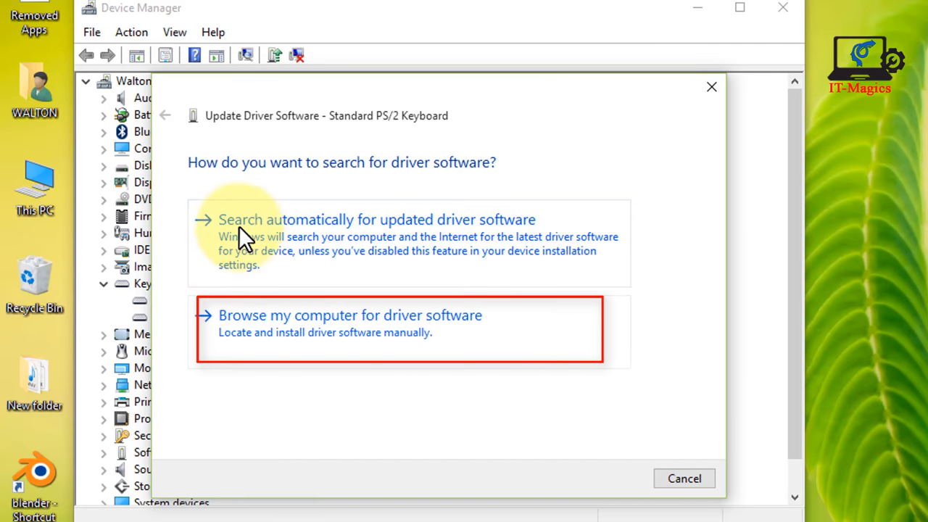
pyautogui.moveTo(432, 337)
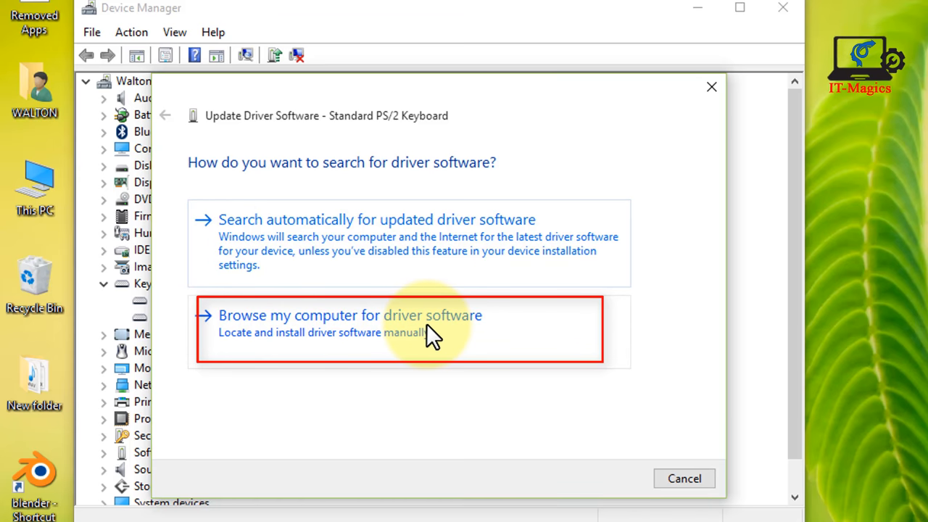
pyautogui.click(402, 323)
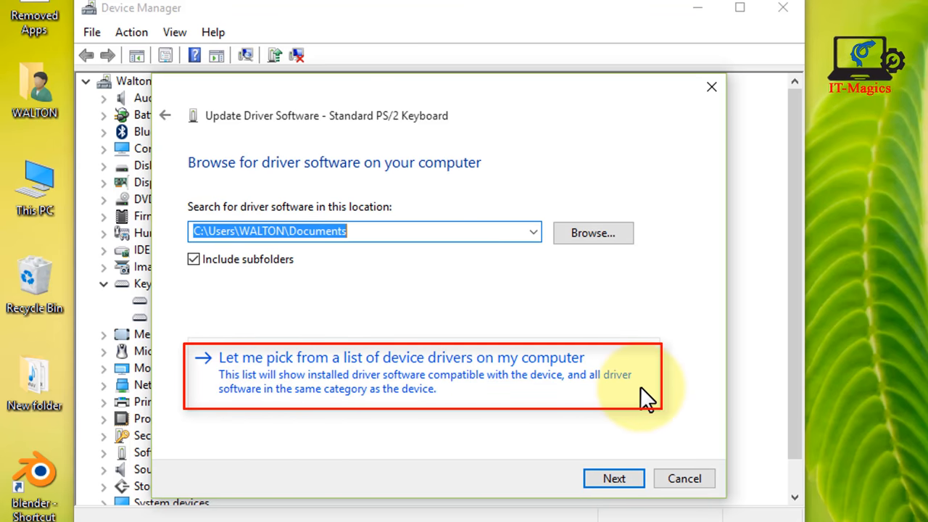
# Hide compatible-only hardware and pick manufacturer SUH, model SUH DART-2 USB Keyboard
pyautogui.click(401, 358)
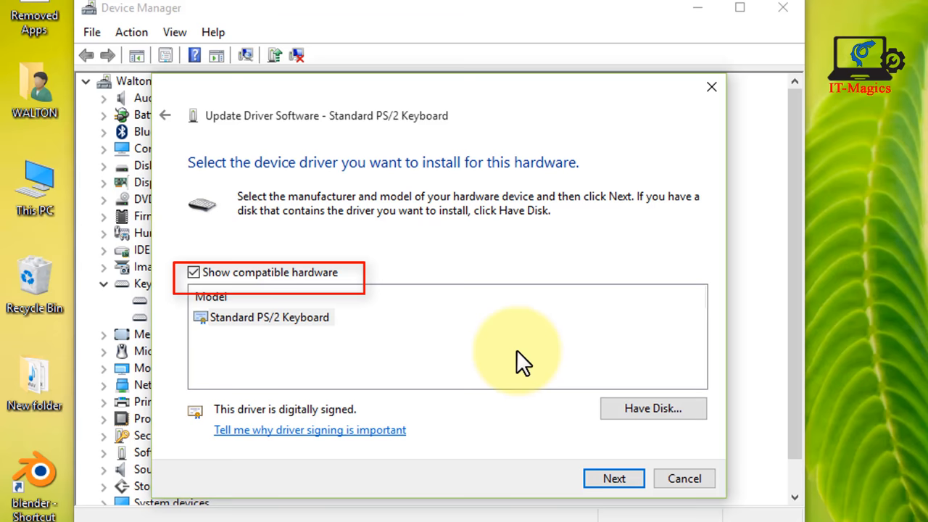
pyautogui.click(194, 271)
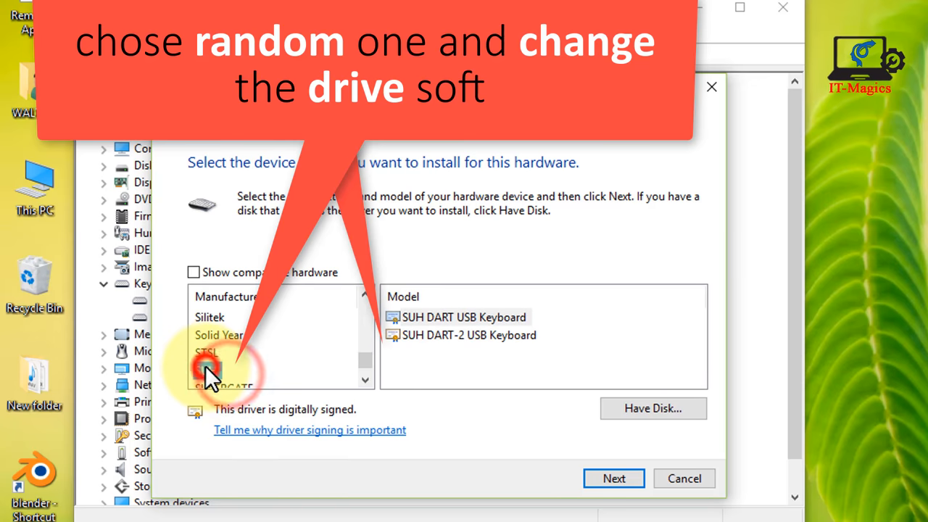
pyautogui.click(206, 371)
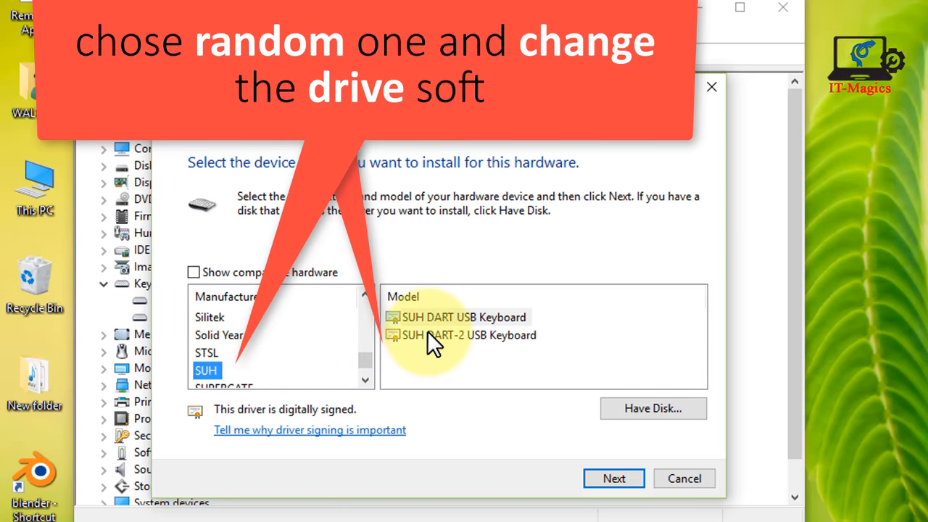
pyautogui.click(468, 334)
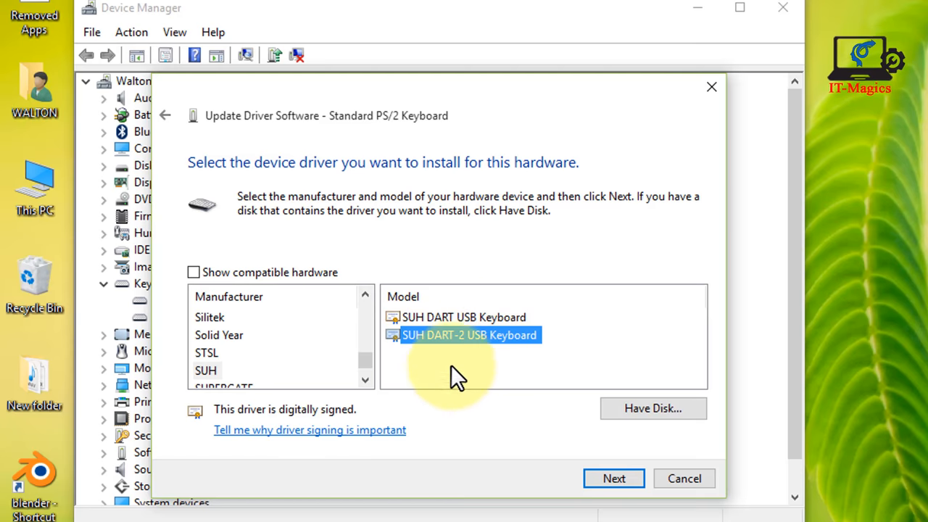
# Install the SUH DART-2 USB Keyboard driver, accepting the Update Driver Warning
pyautogui.click(614, 478)
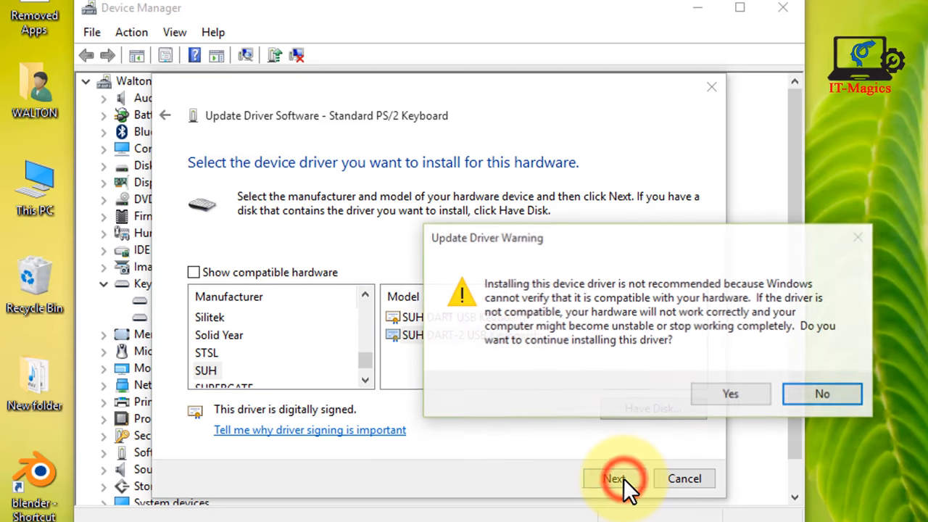
pyautogui.moveTo(681, 297)
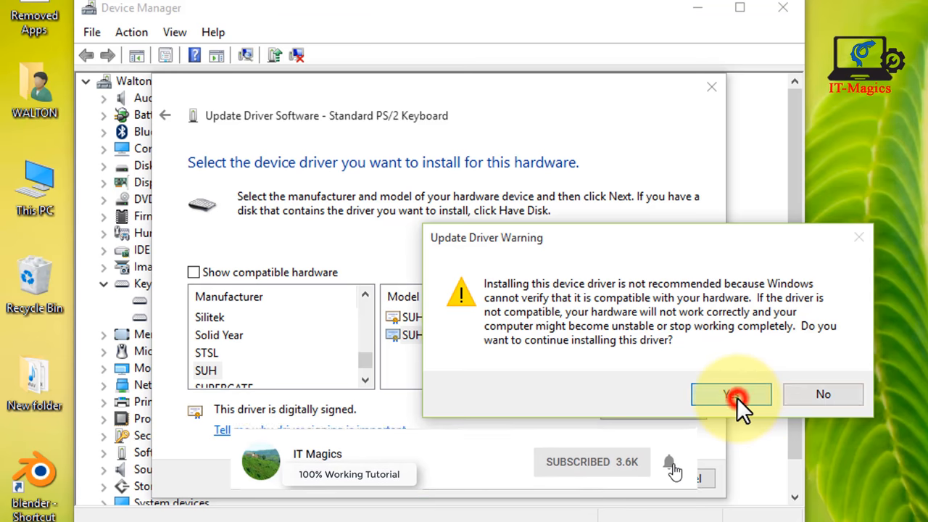
pyautogui.click(731, 394)
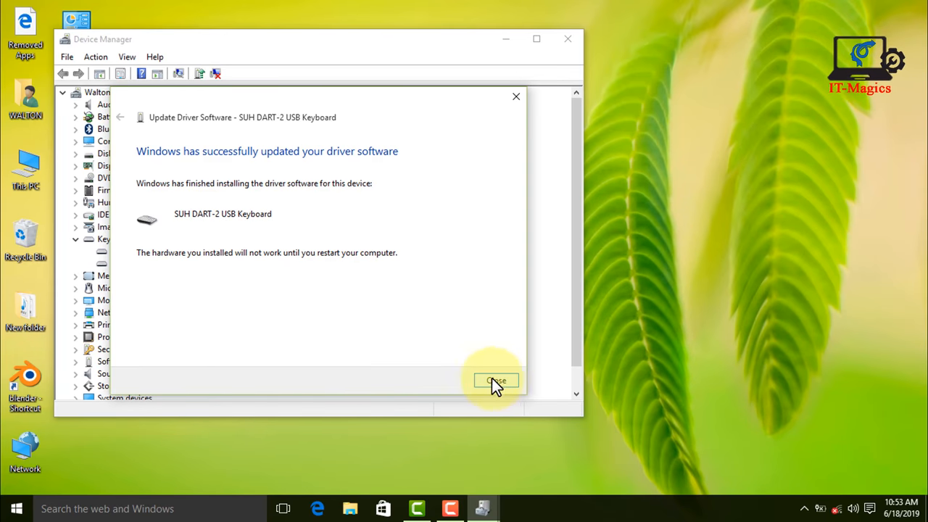
# Close the driver wizard and accept the restart prompt
pyautogui.click(496, 381)
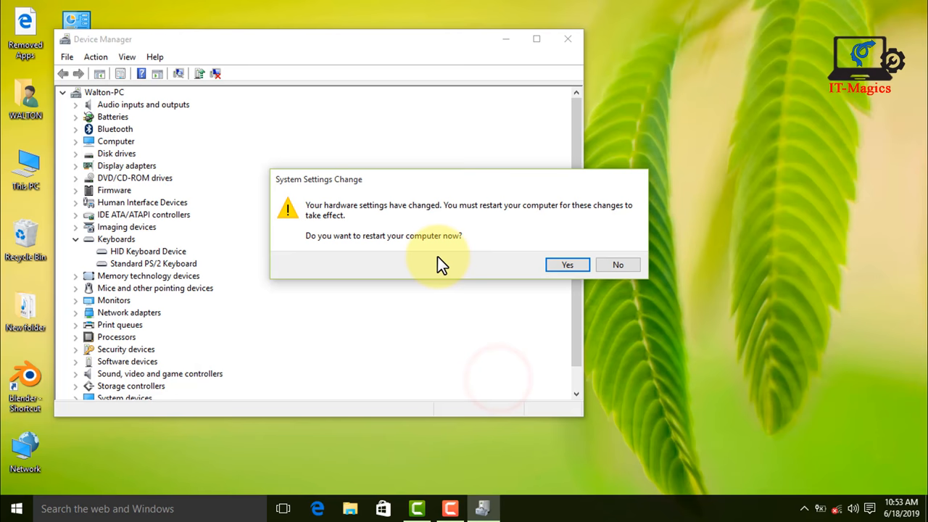
pyautogui.moveTo(466, 217)
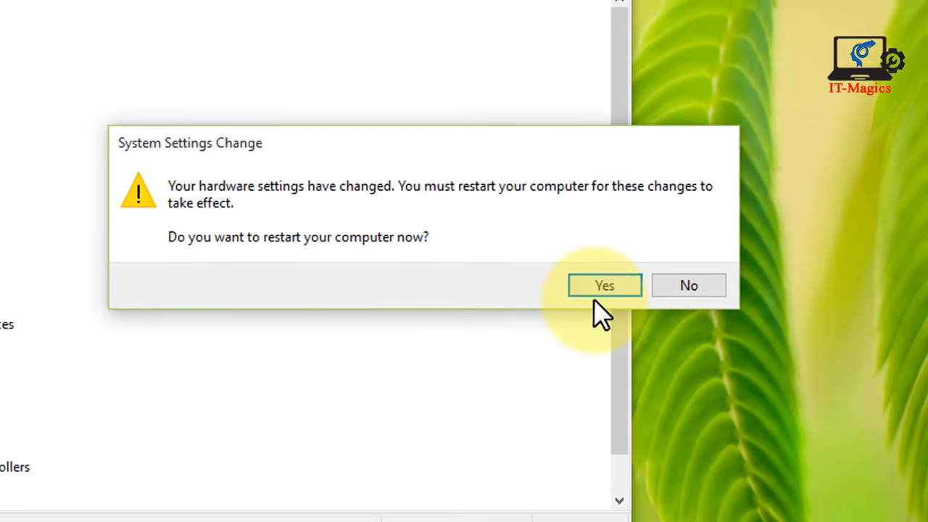
pyautogui.click(603, 285)
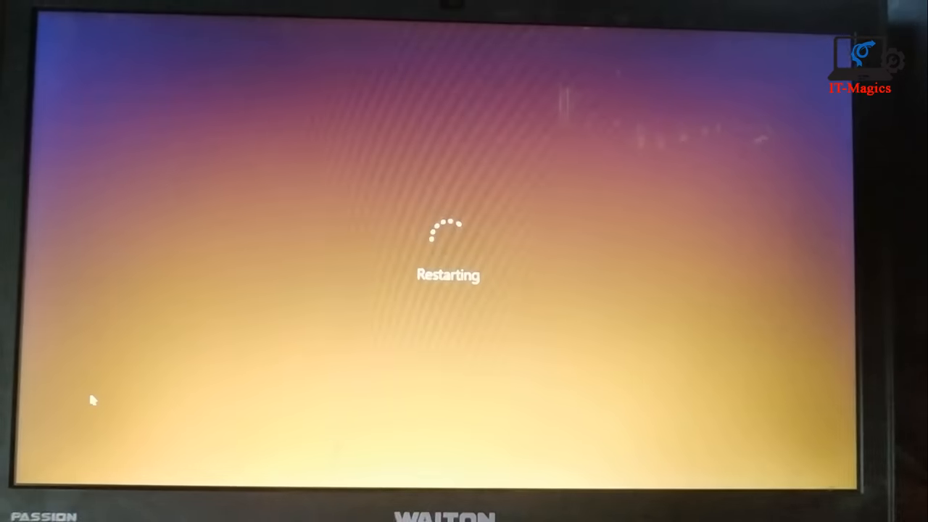